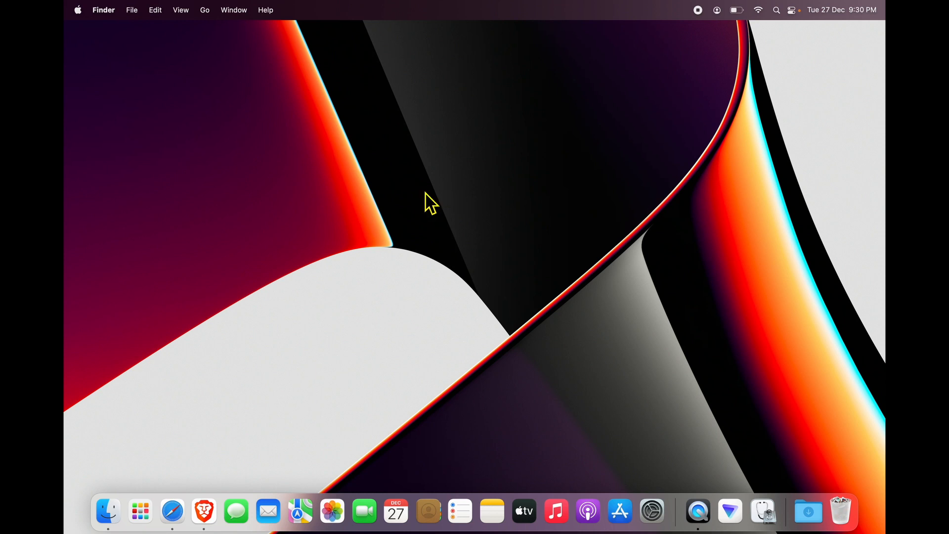
mouse_move(172, 511)
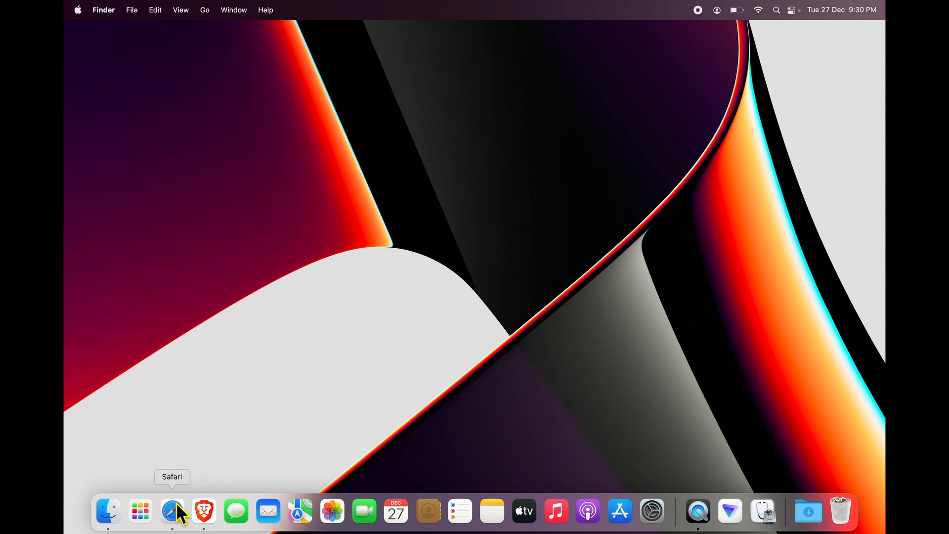
mouse_move(139, 511)
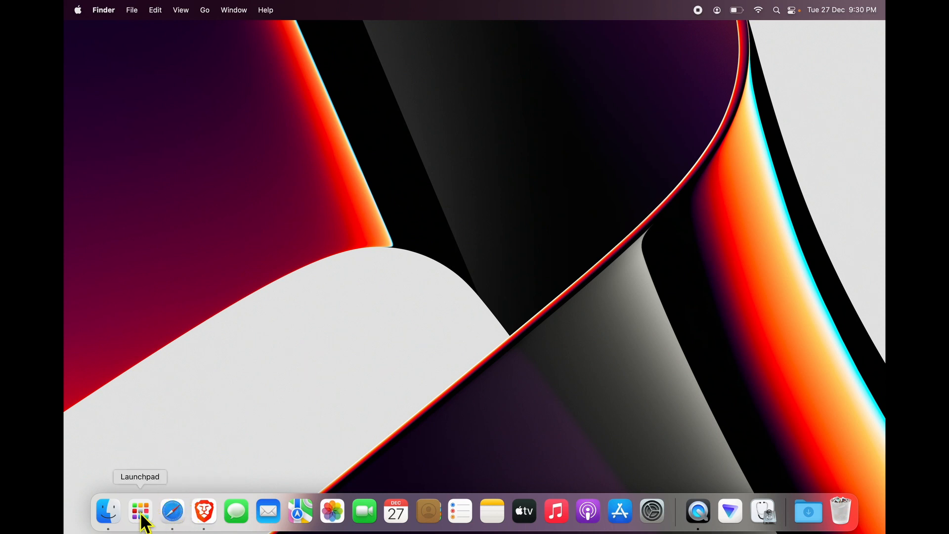
mouse_move(172, 511)
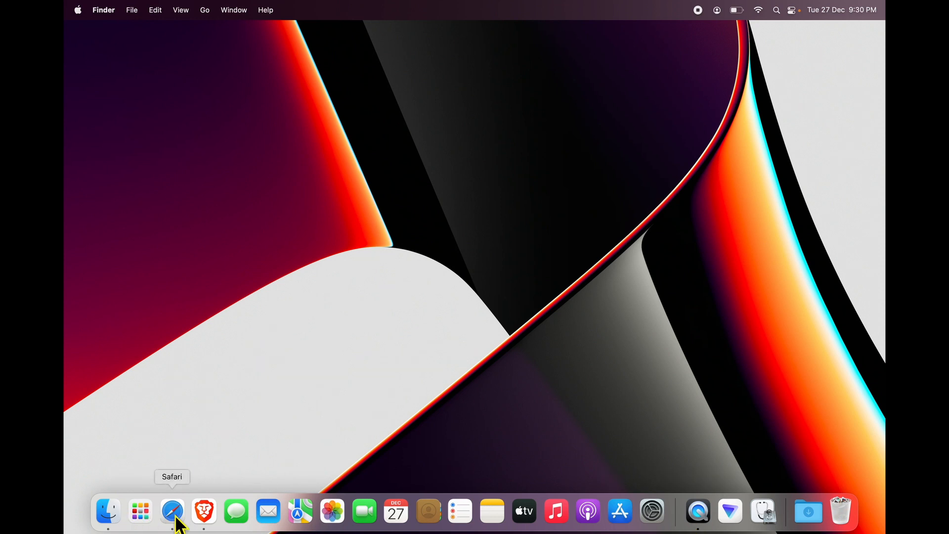
Step: Launch Safari via Spotlight search for 'safari' so the Google homepage loads
left_click(172, 511)
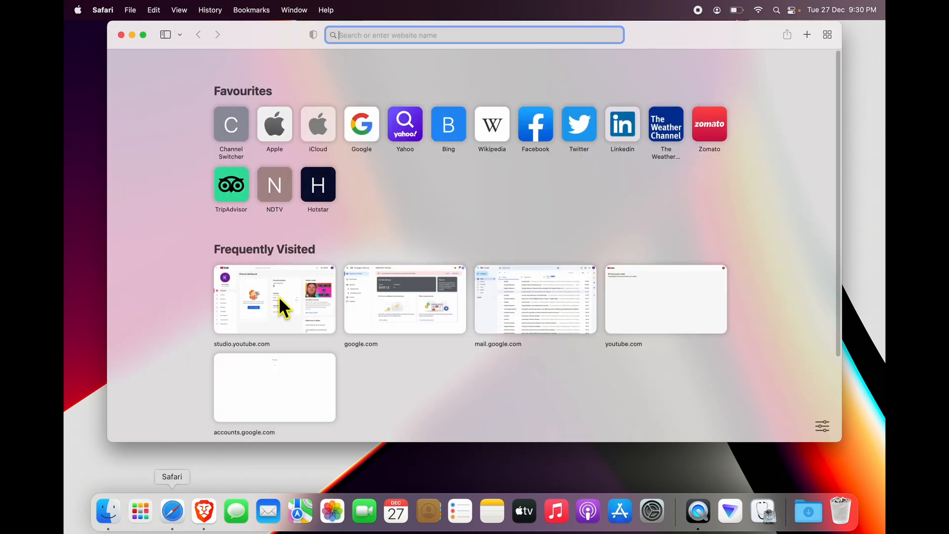
mouse_move(251, 63)
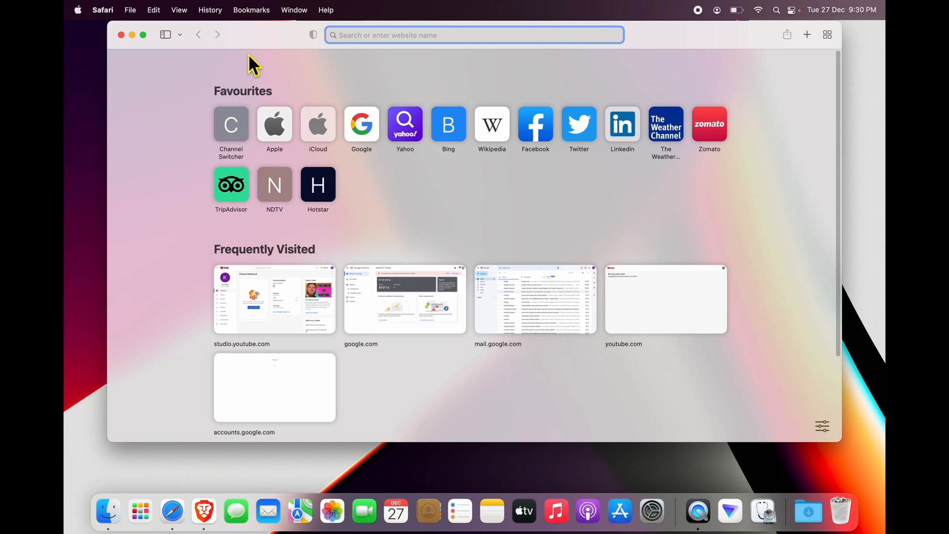
left_click(121, 34)
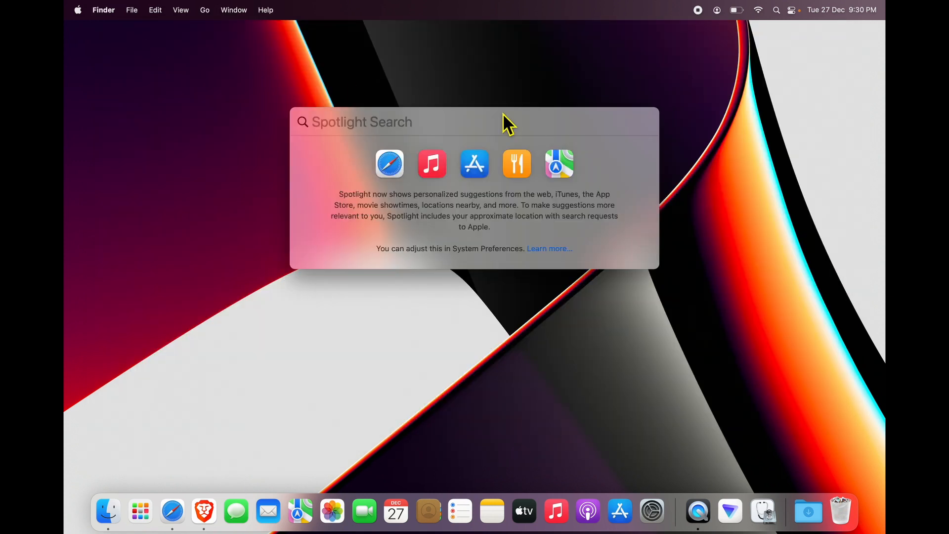
type("safari")
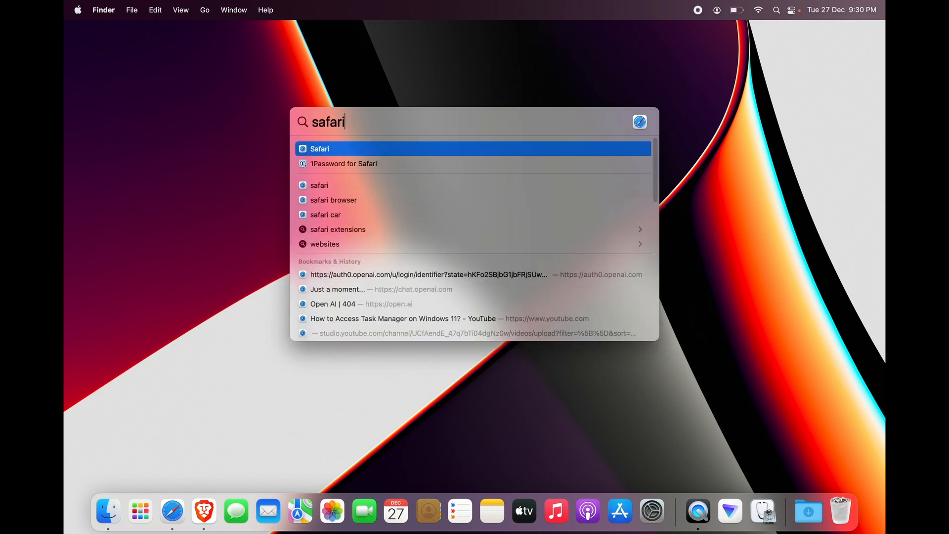
key("cmd+space")
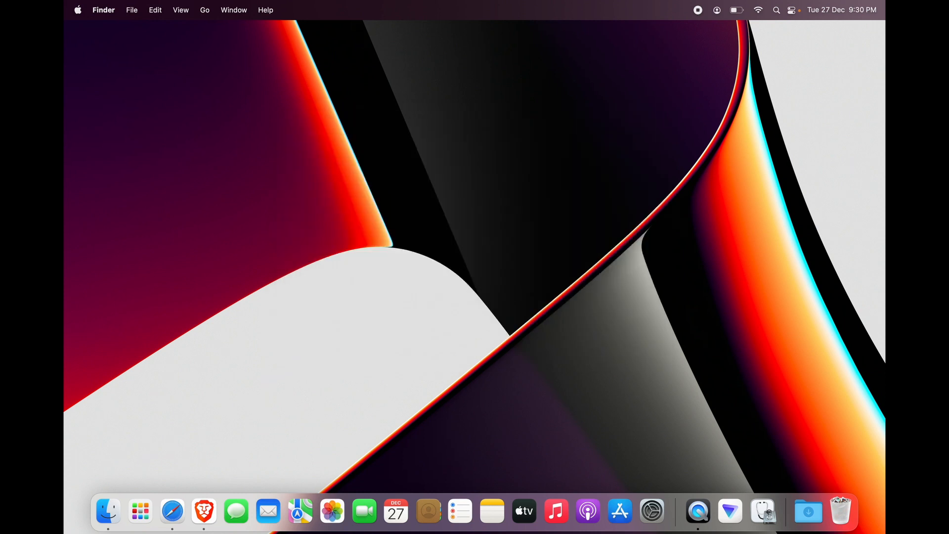
key("cmd+space")
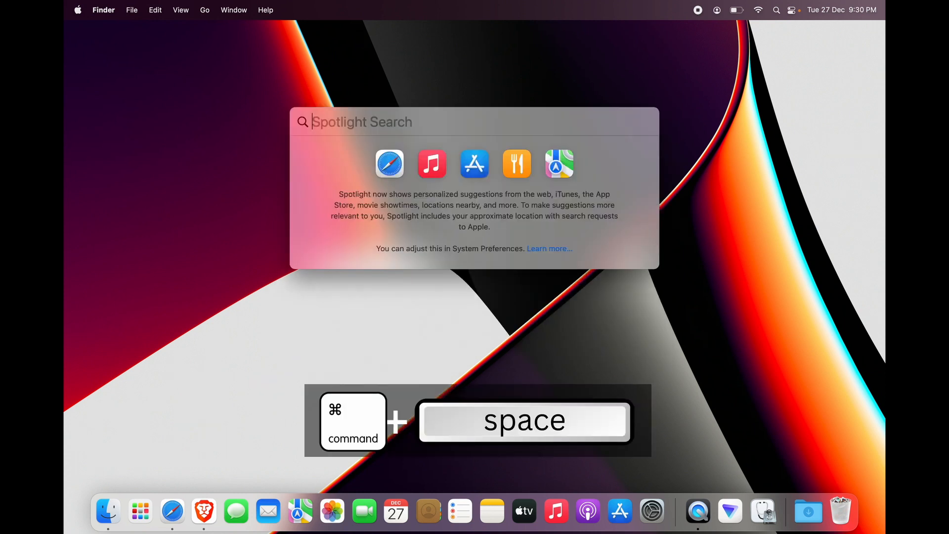
type("safari")
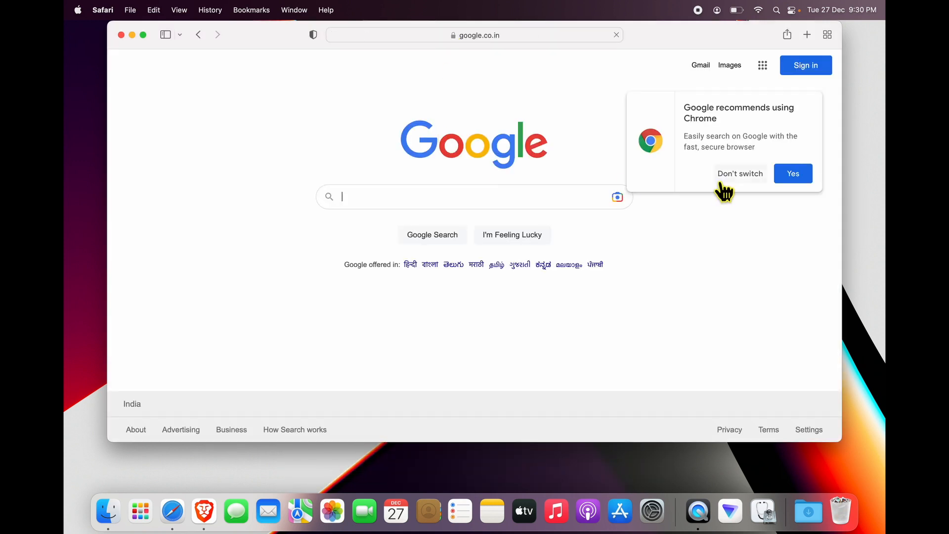
Step: Search 'downla', reach Google's official Chrome page and start the Chrome for Mac download, allowing downloads
type("downlaod chrome")
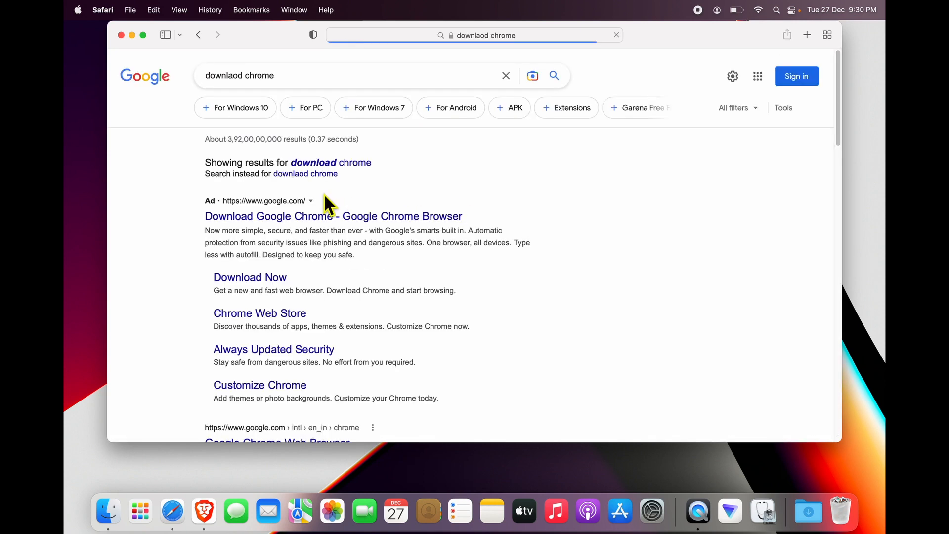
scroll("down", 3)
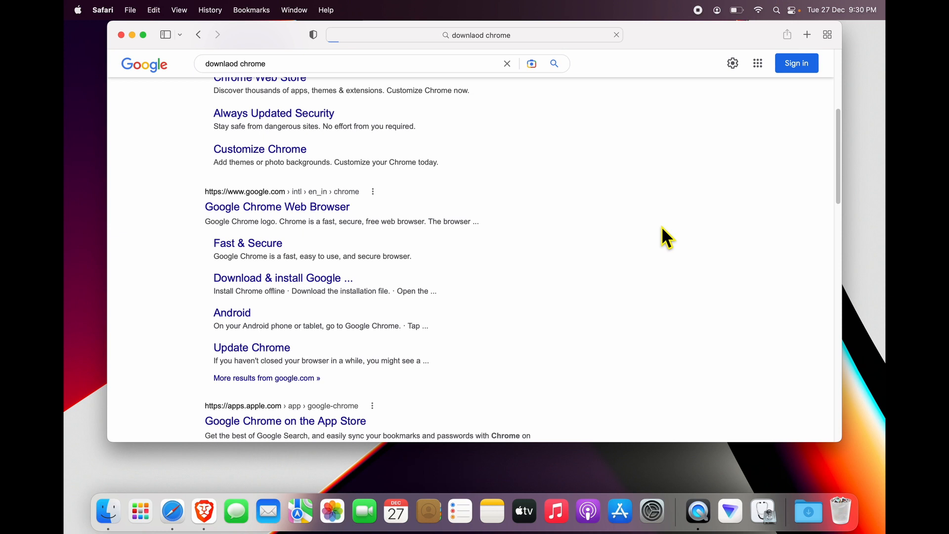
left_click(277, 206)
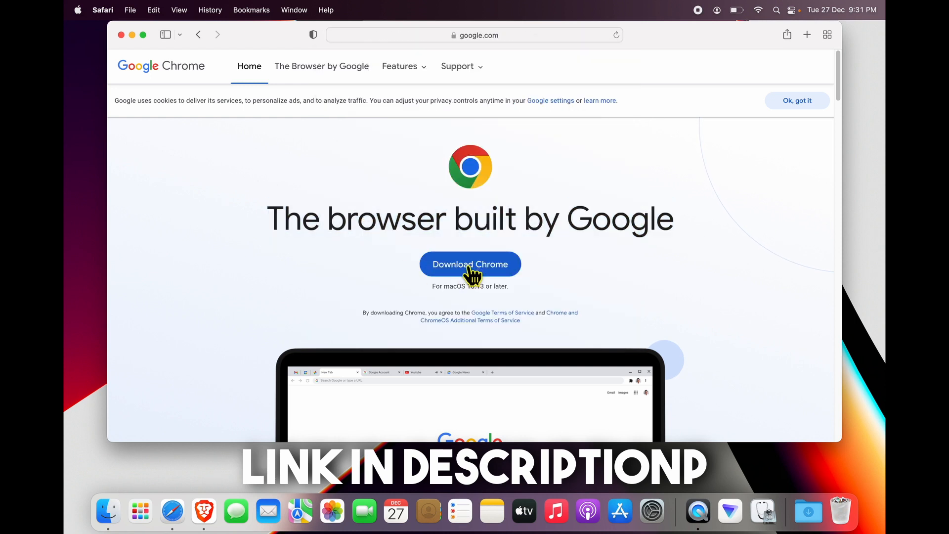
left_click(469, 264)
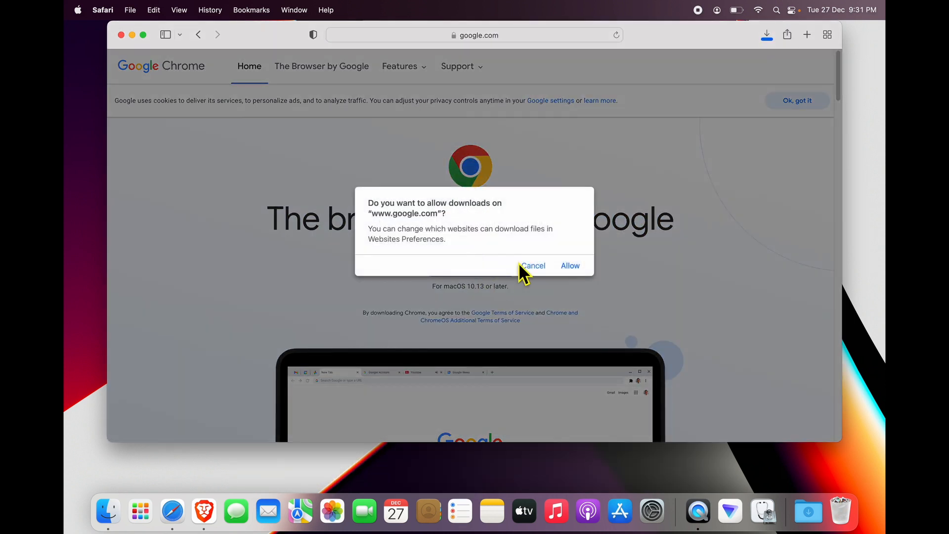
left_click(569, 265)
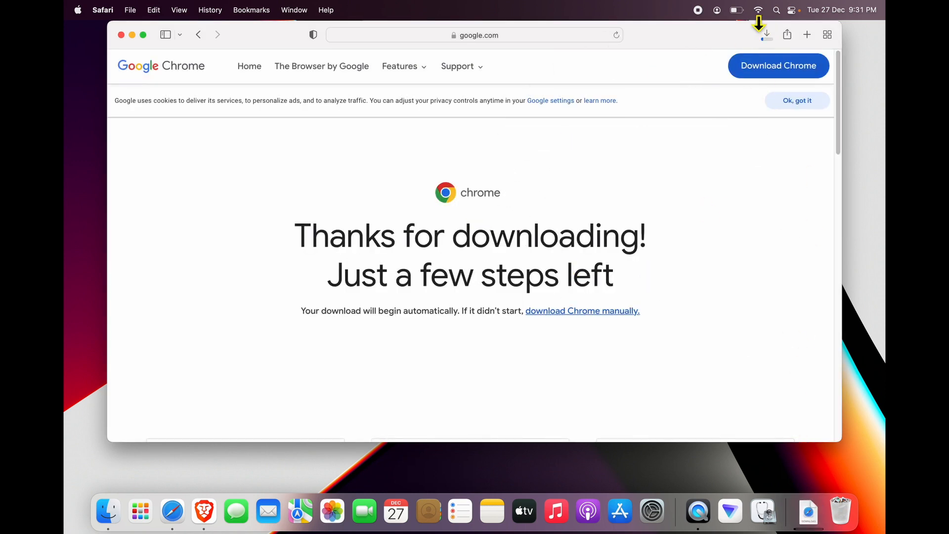
Step: Show the Safari downloads list to watch googlechrome.dmg download
left_click(766, 35)
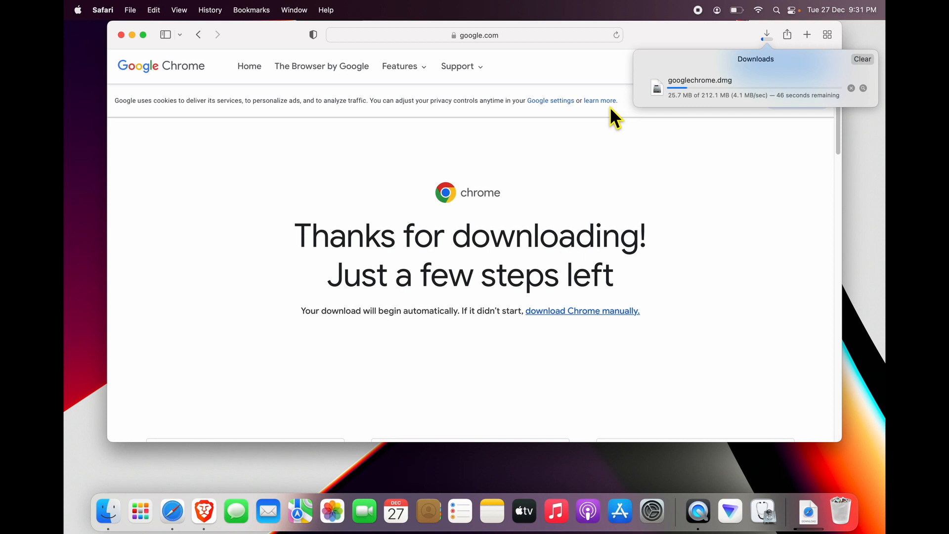
mouse_move(732, 79)
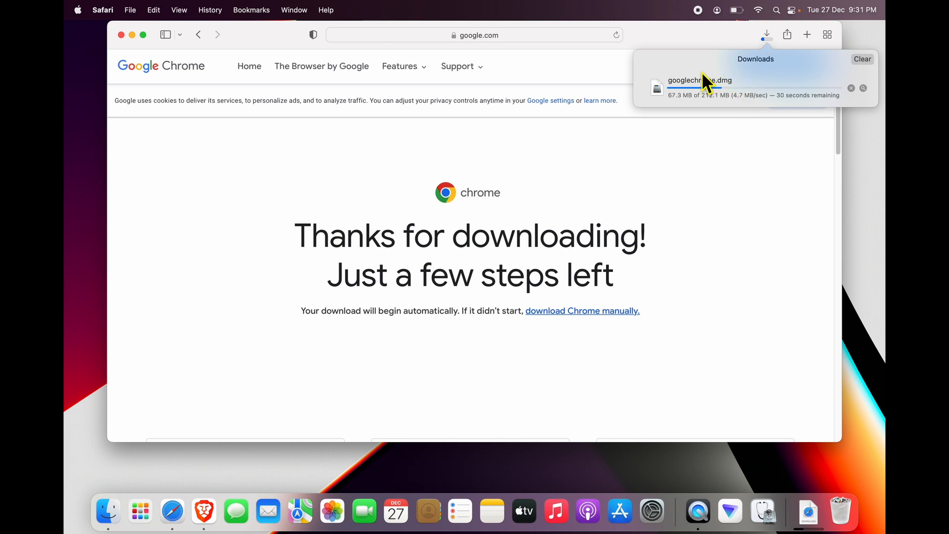
mouse_move(742, 99)
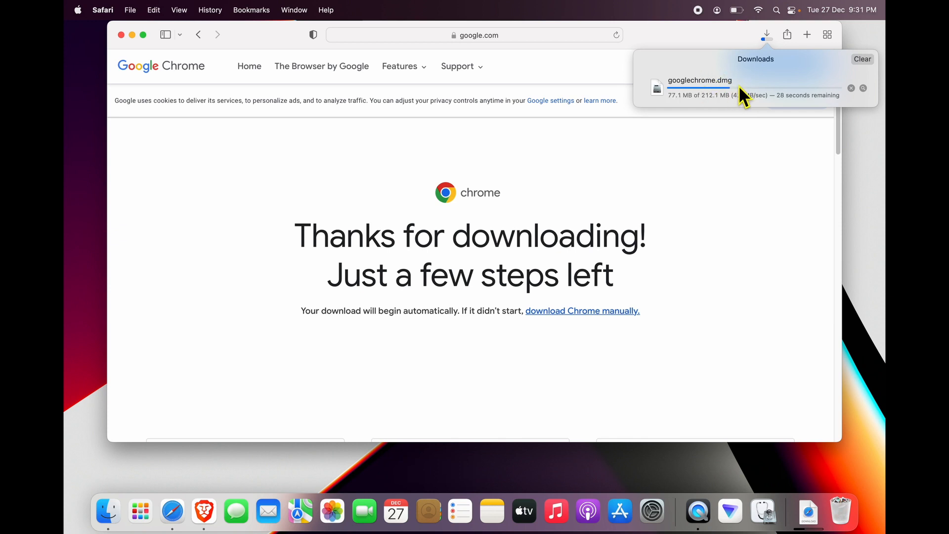
mouse_move(694, 85)
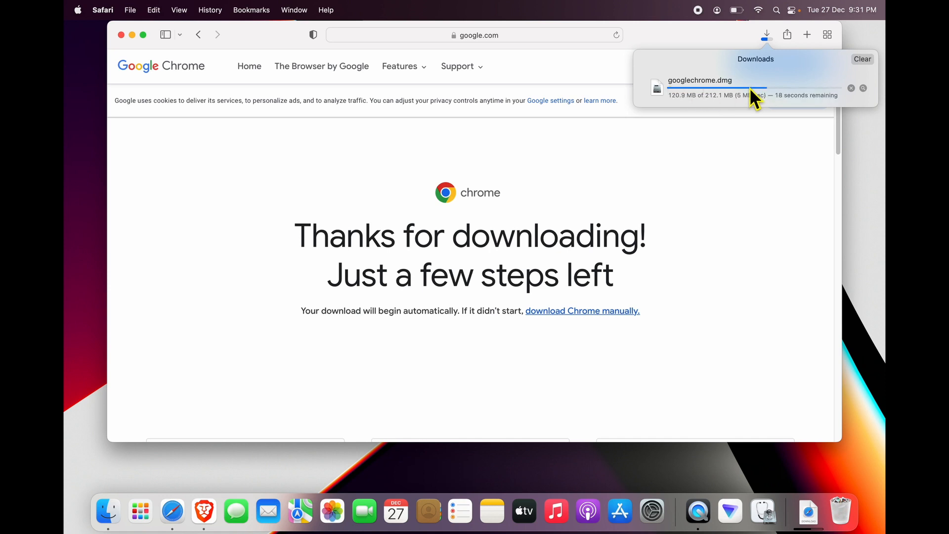
mouse_move(726, 109)
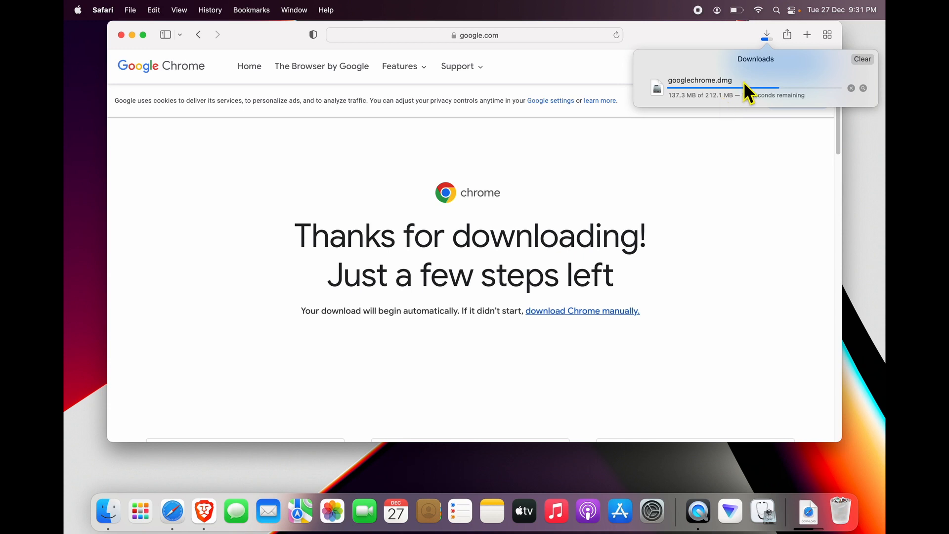
mouse_move(659, 90)
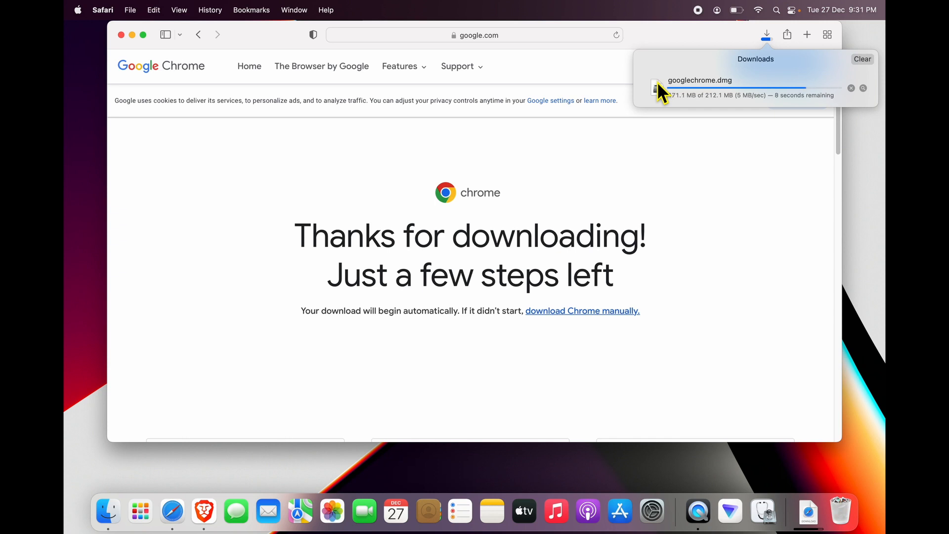
mouse_move(733, 159)
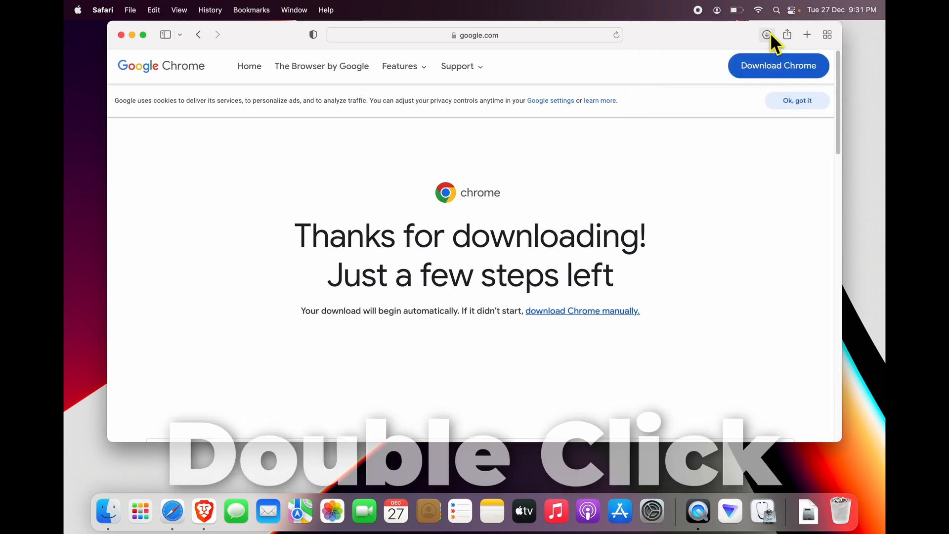
Step: Drag Google Chrome from the opened disk image onto the Applications folder alias
left_click(766, 35)
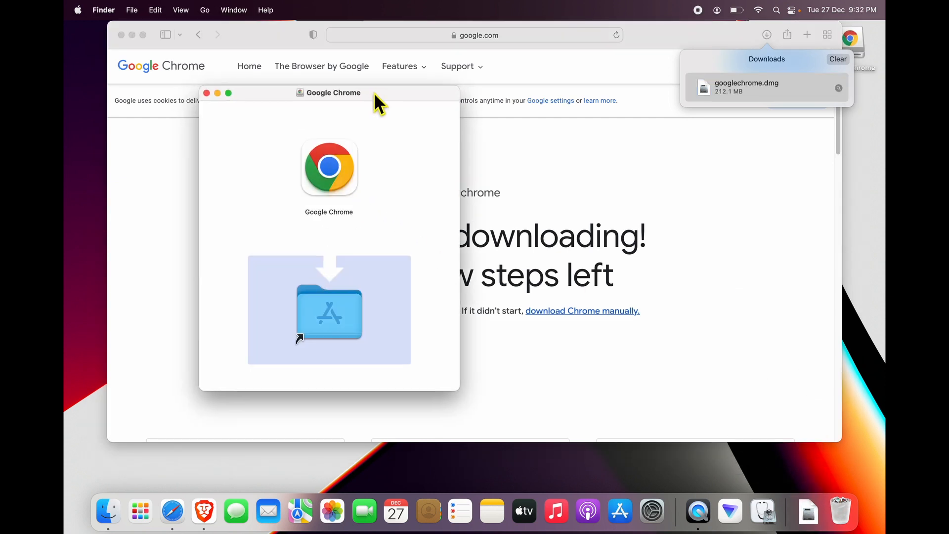
left_click_drag(329, 93, 518, 50)
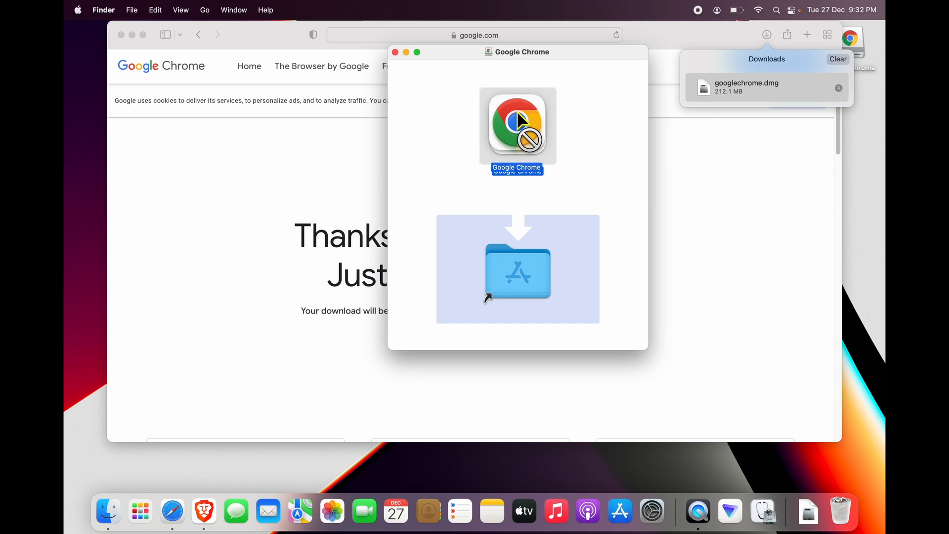
left_click_drag(517, 51, 497, 65)
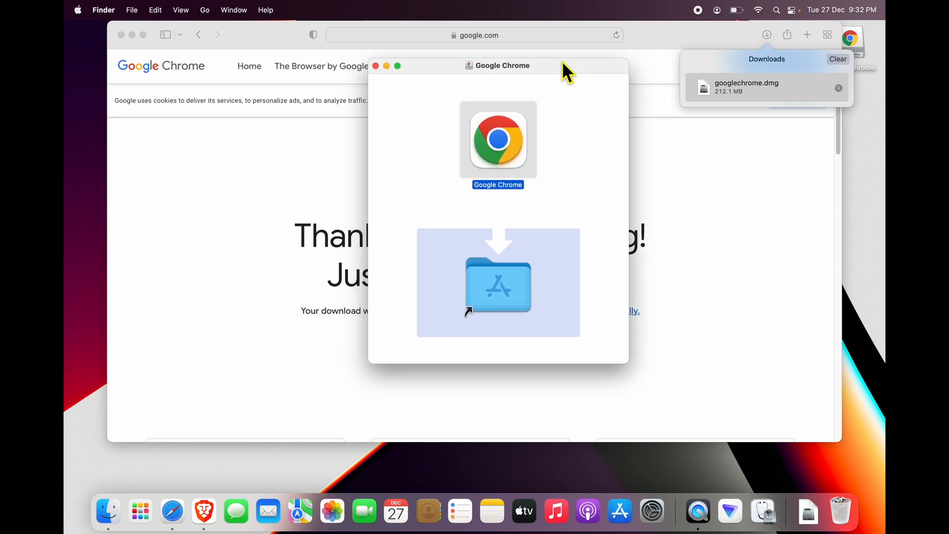
mouse_move(82, 497)
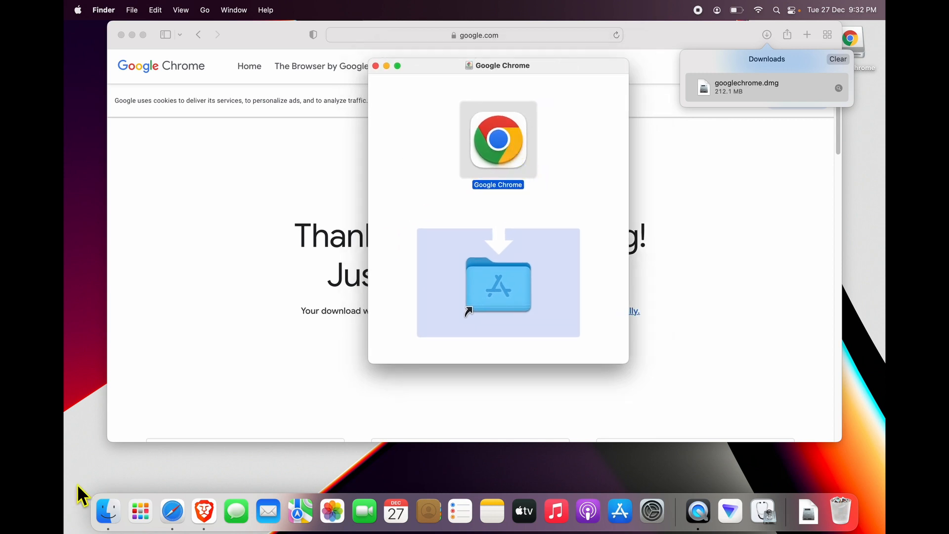
mouse_move(555, 72)
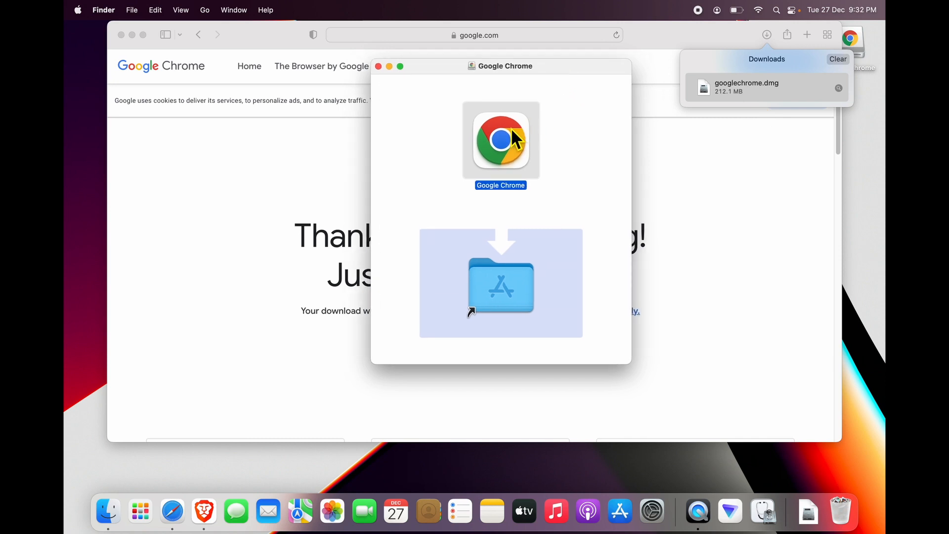
left_click_drag(501, 139, 500, 266)
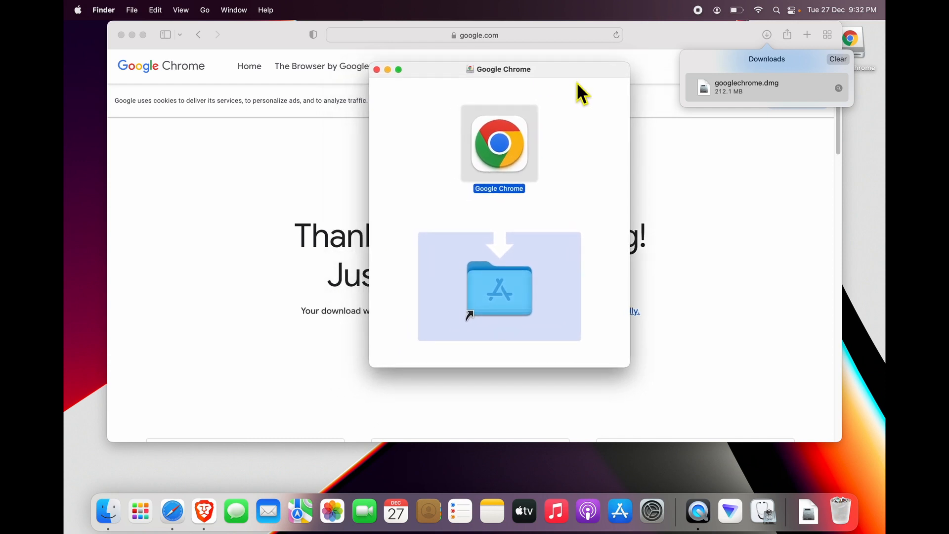
left_click_drag(498, 144, 511, 181)
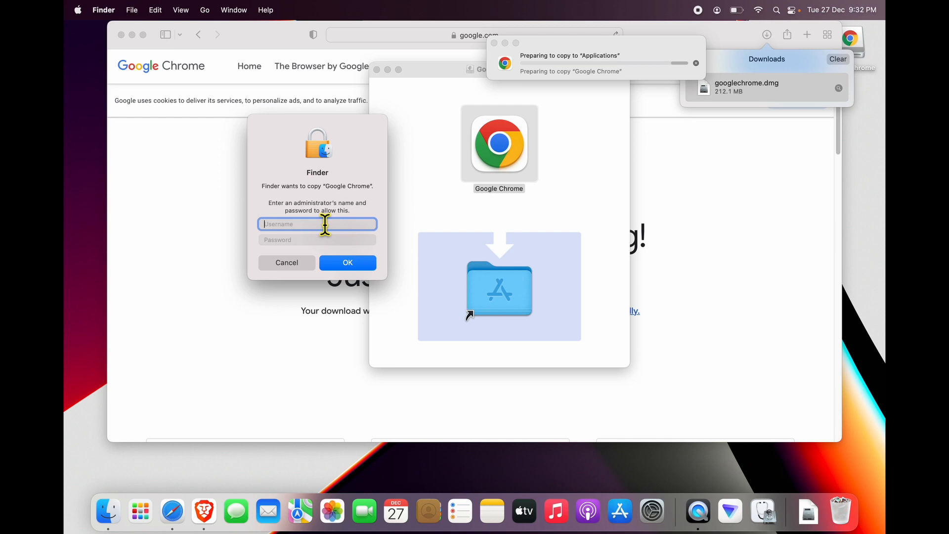
Step: Enter the administrator password, confirm the copy into Applications, and close the installer window
type("m1kur")
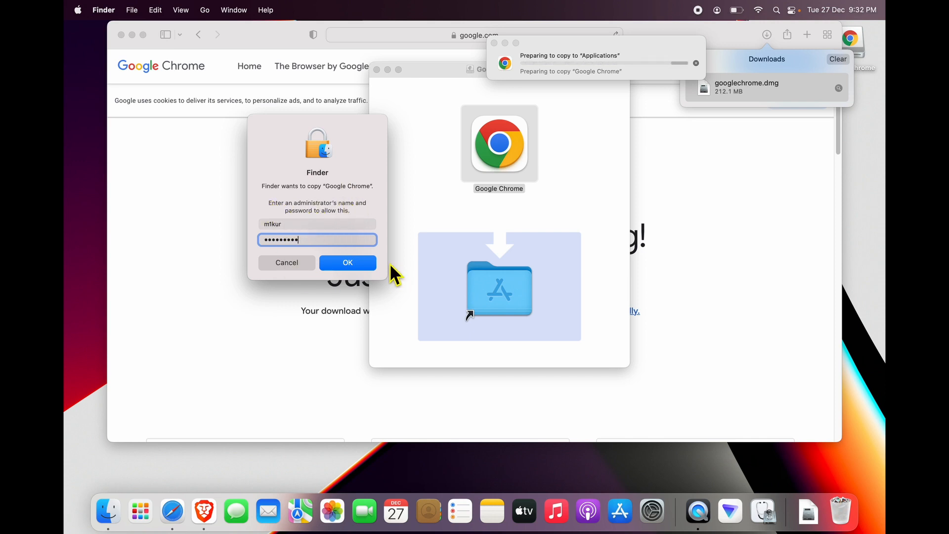
left_click(347, 262)
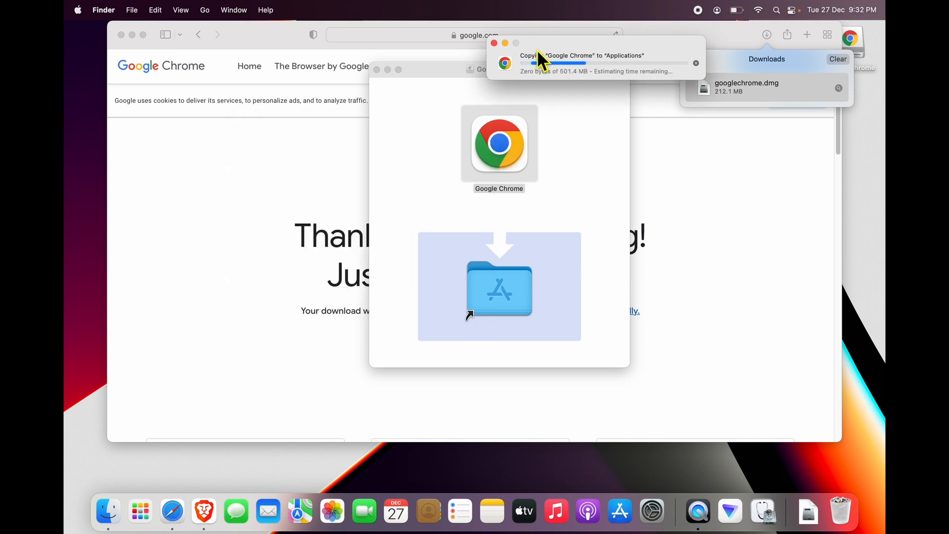
mouse_move(636, 211)
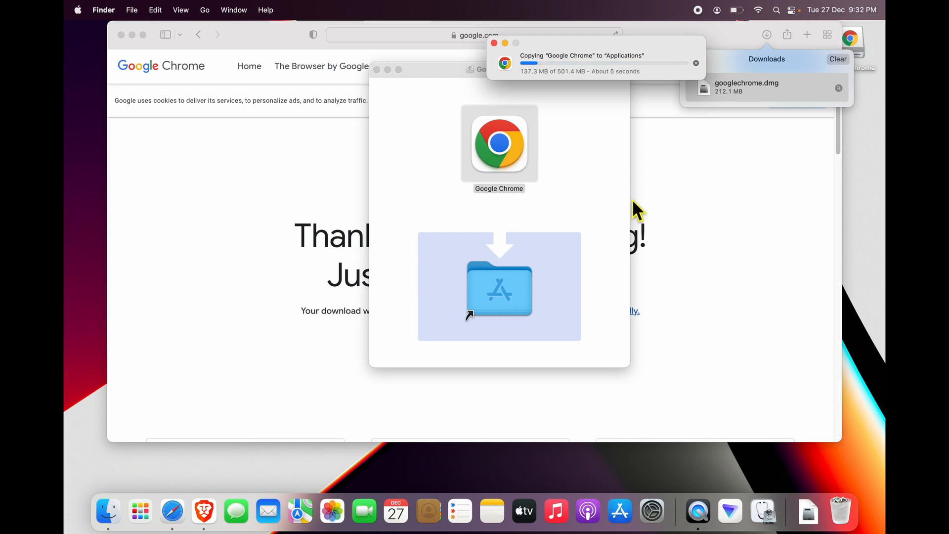
mouse_move(576, 86)
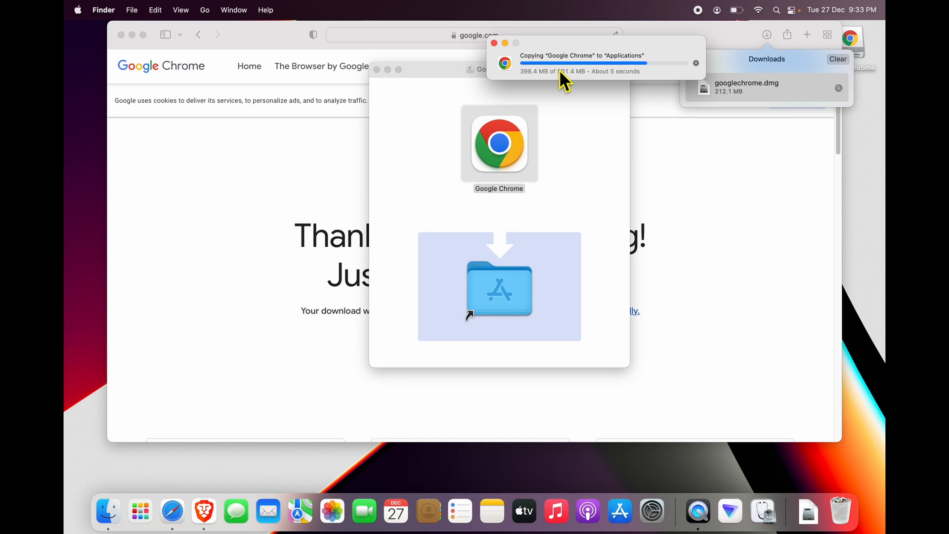
mouse_move(744, 197)
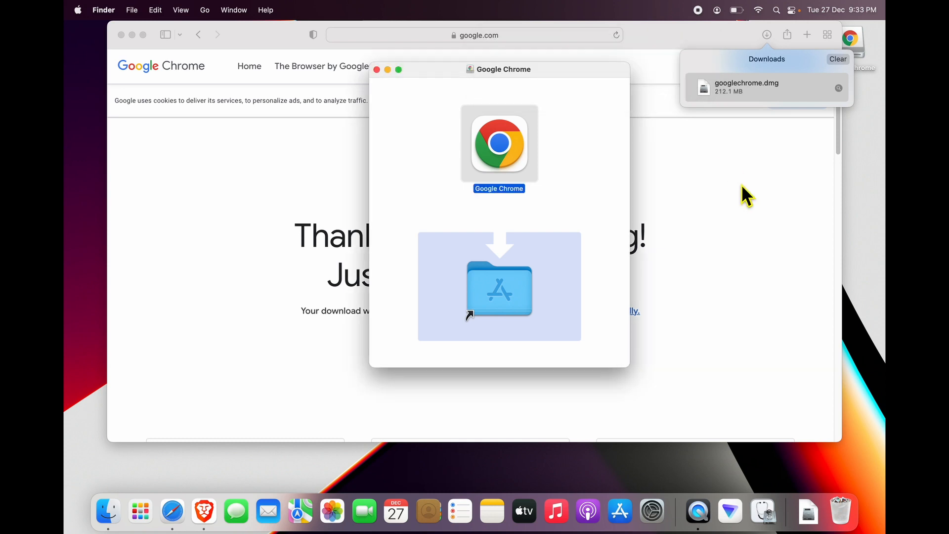
mouse_move(378, 77)
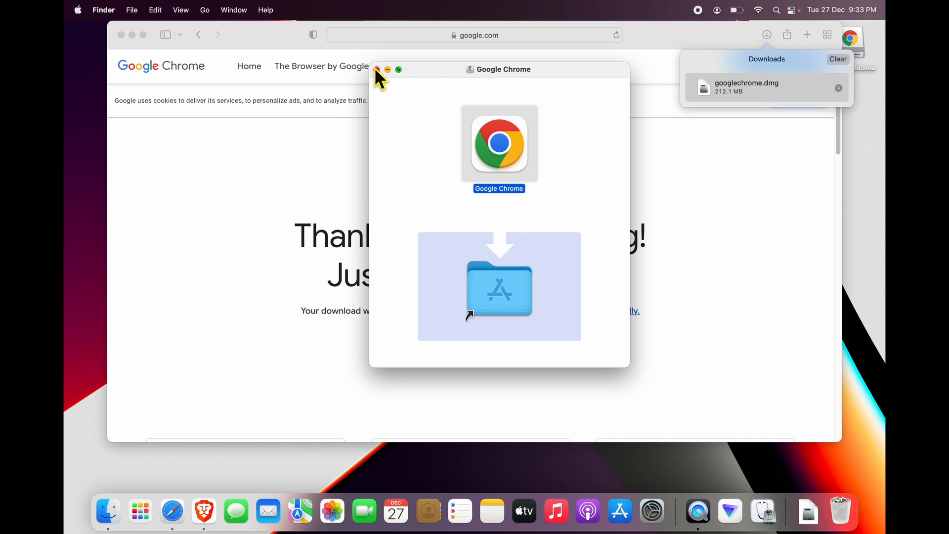
left_click(377, 70)
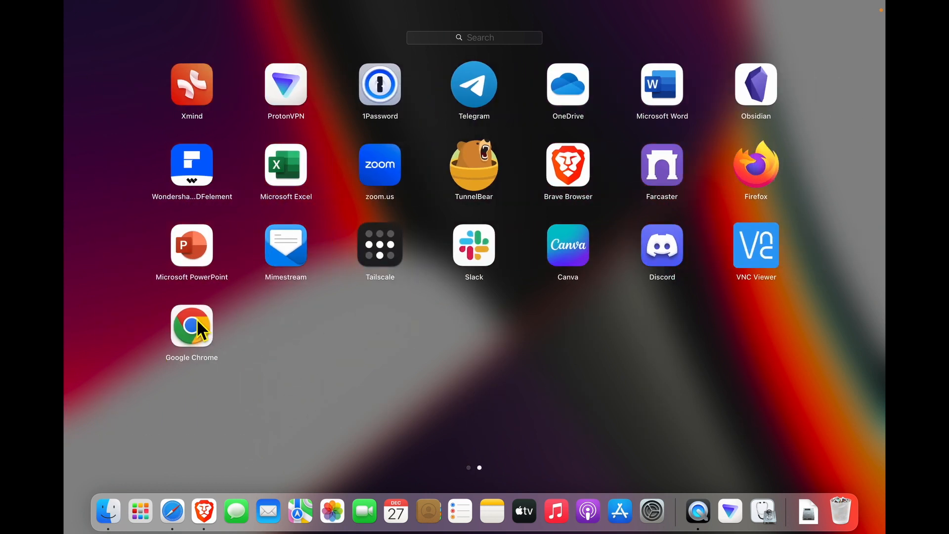
mouse_move(211, 356)
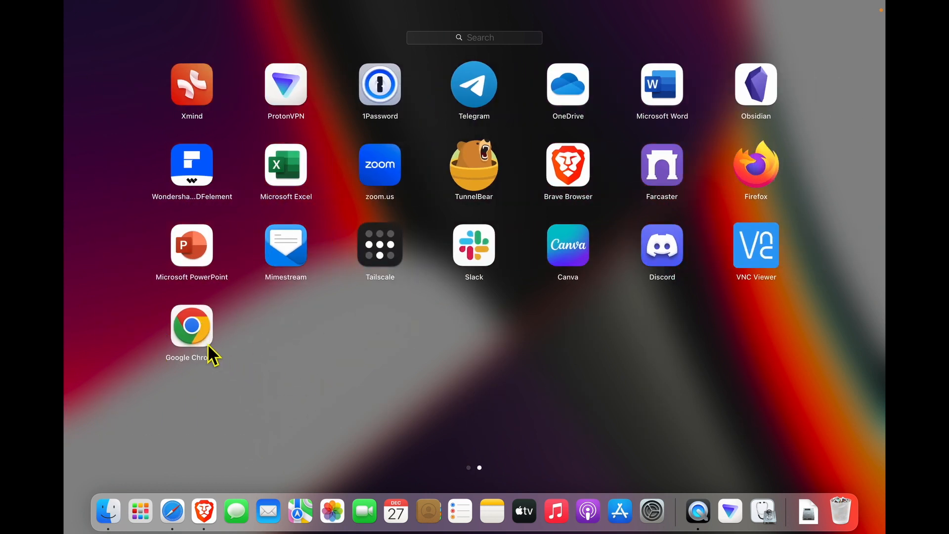
mouse_move(290, 514)
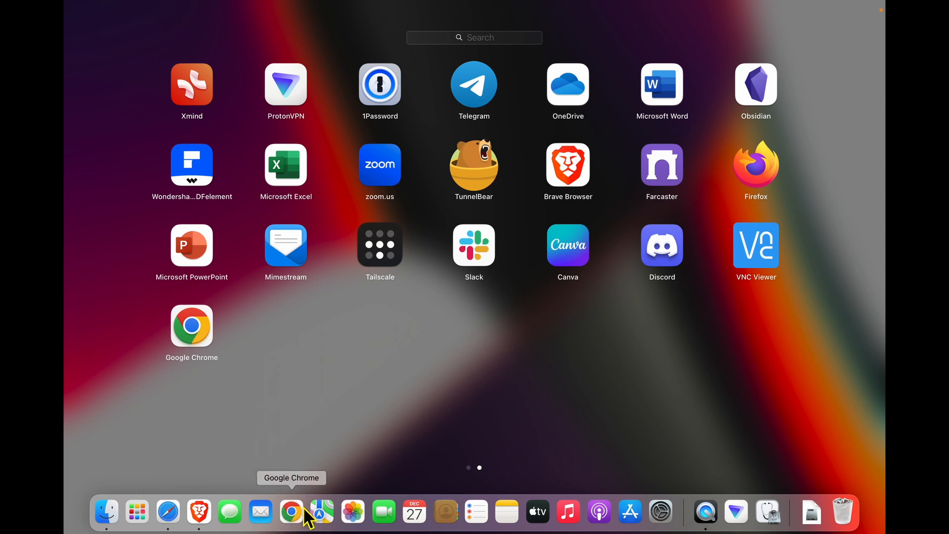
Step: Place Google Chrome in the Dock via Launchpad and dismiss the Spotlight search
left_click(290, 511)
type("ch")
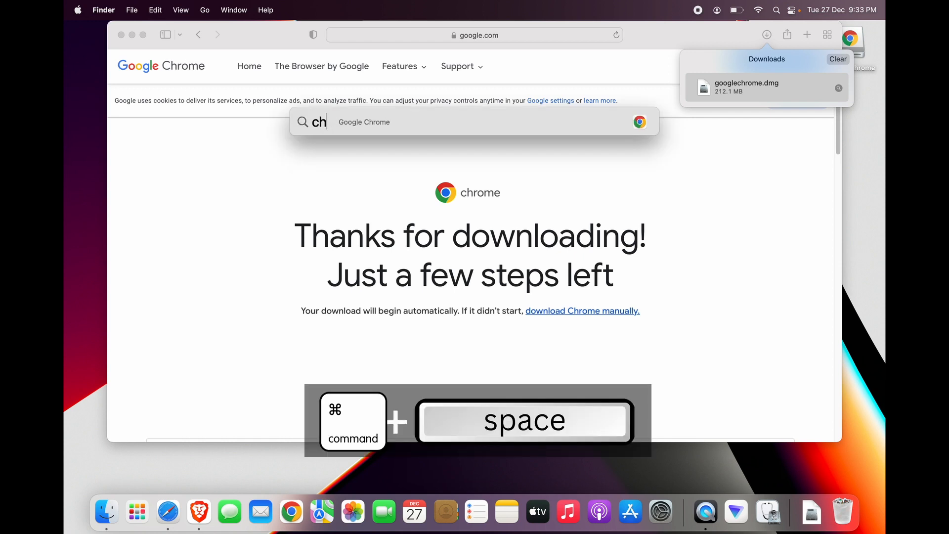
key("escape")
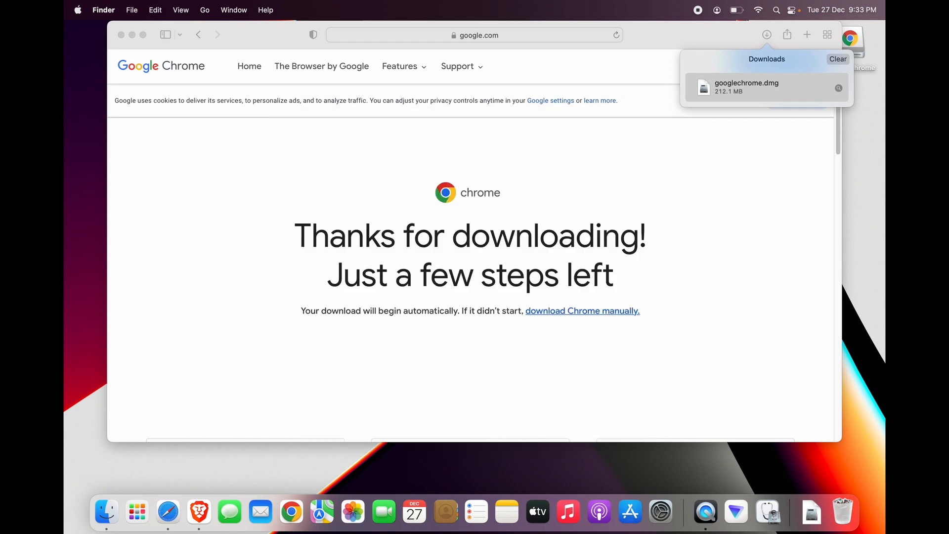
mouse_move(533, 274)
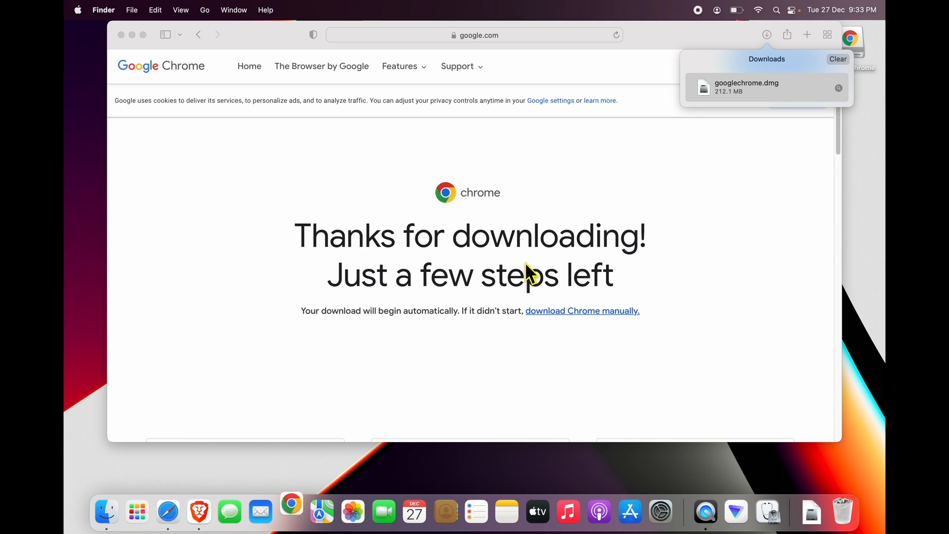
Step: Launch Google Chrome for the first time, confirm the Gatekeeper warning, and show notification options
double_click(745, 87)
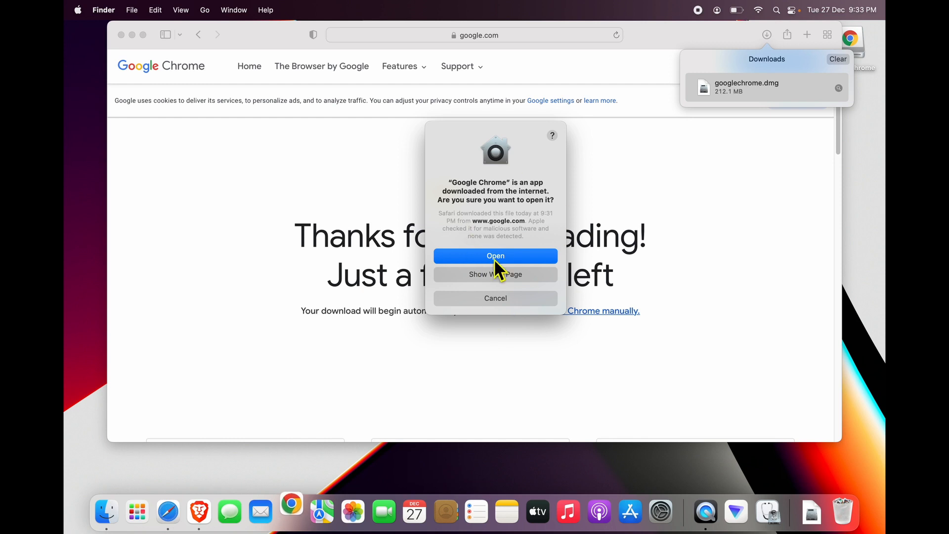
left_click(495, 255)
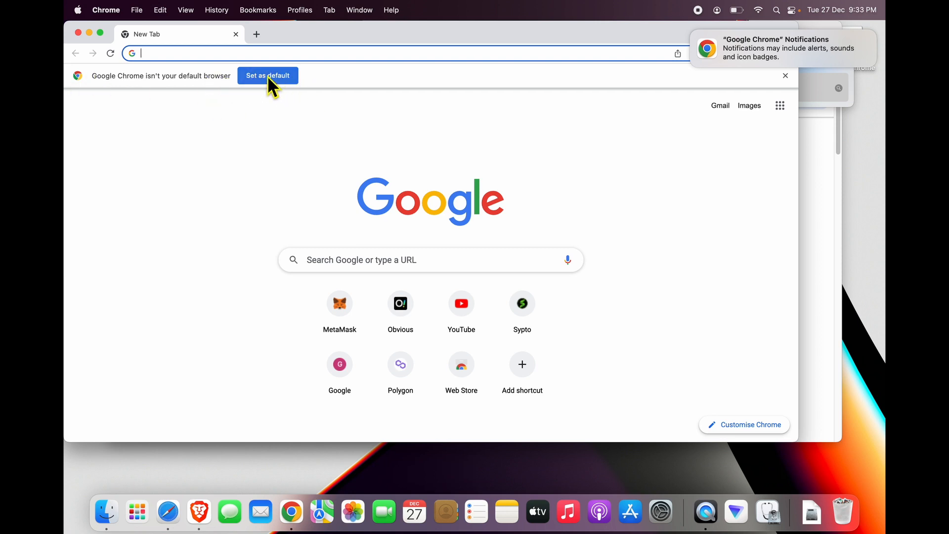
mouse_move(577, 115)
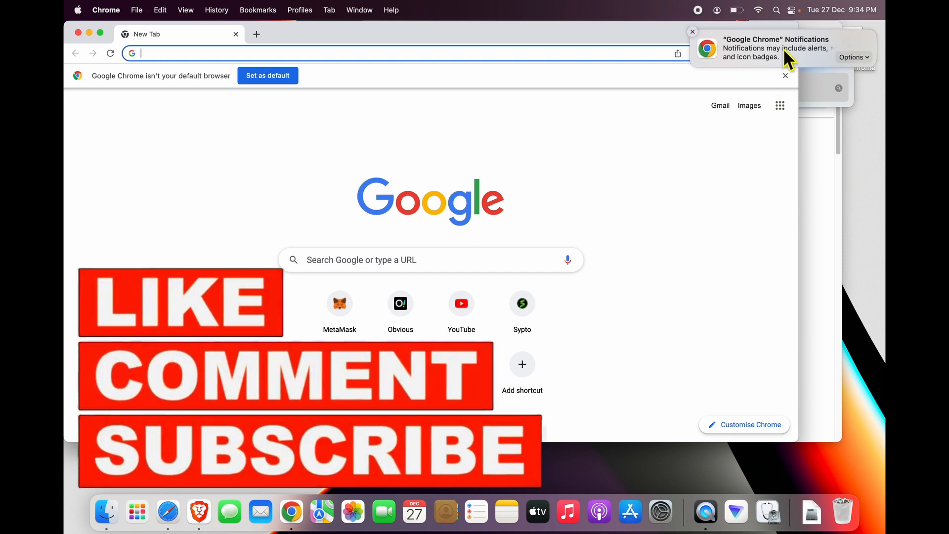
mouse_move(785, 51)
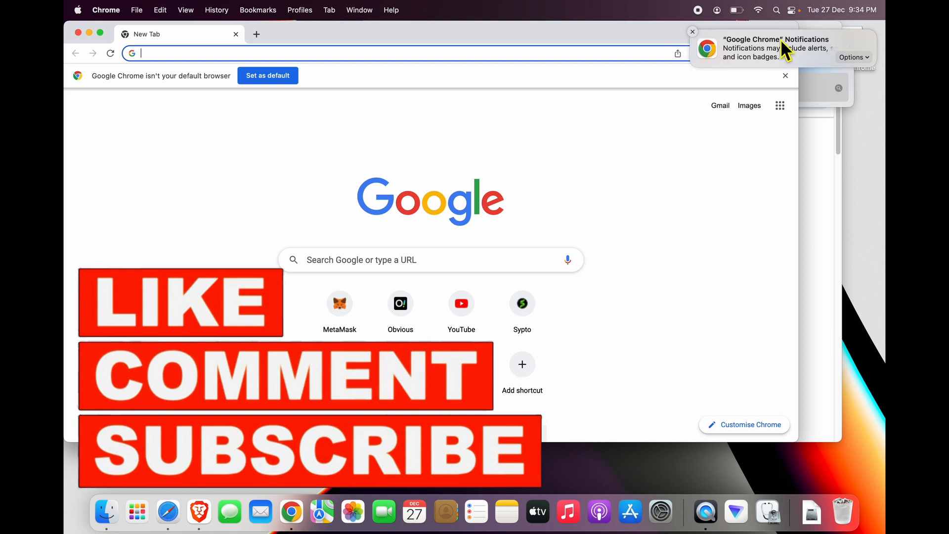
left_click(853, 57)
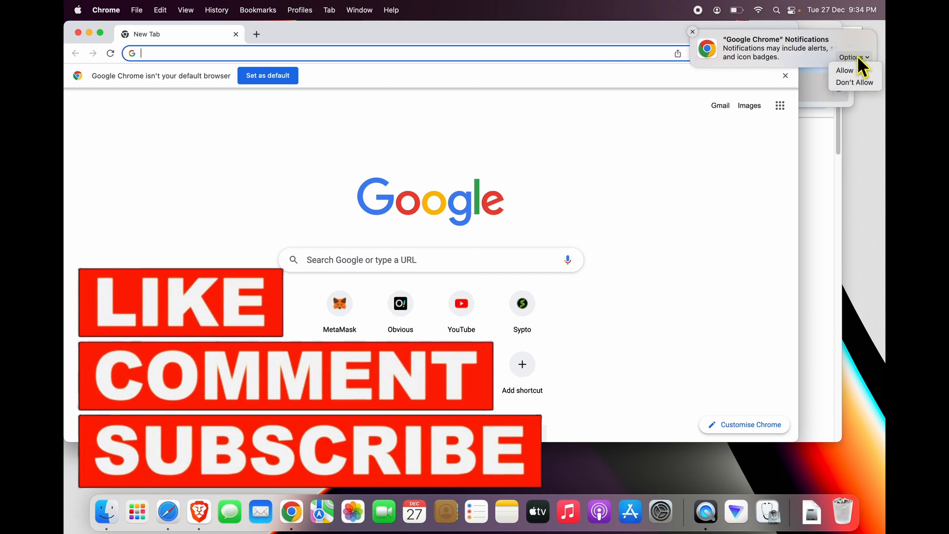